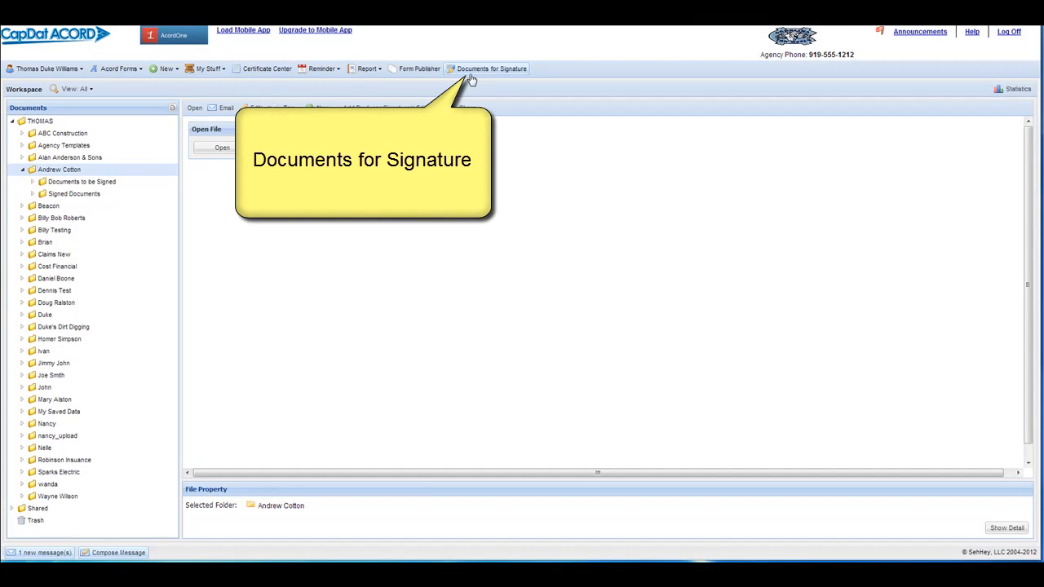
# Step: Open the Documents for Signature list from the top toolbar
pyautogui.click(487, 69)
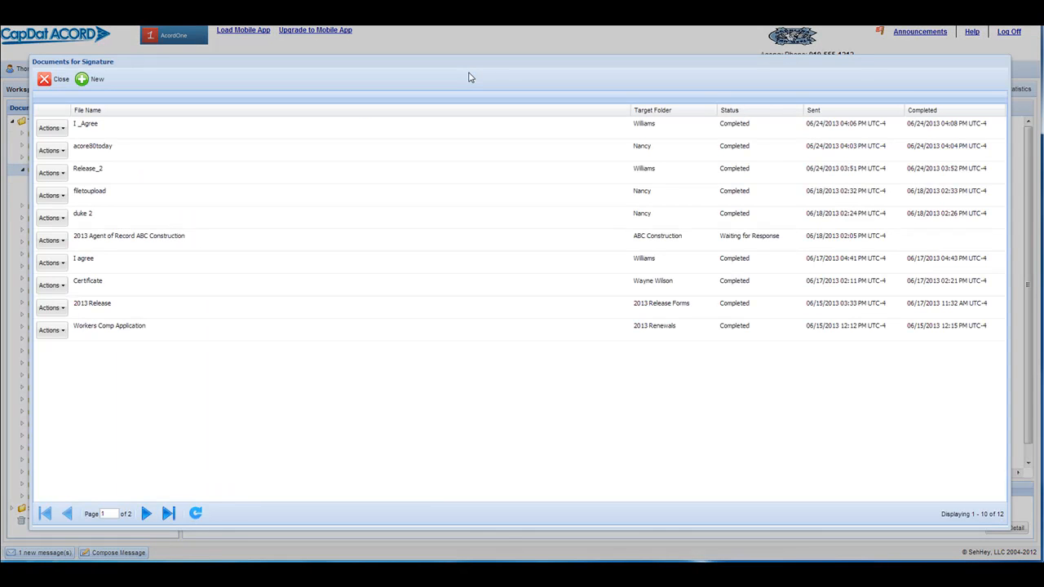
pyautogui.moveTo(90, 79)
pyautogui.write('Cotton')
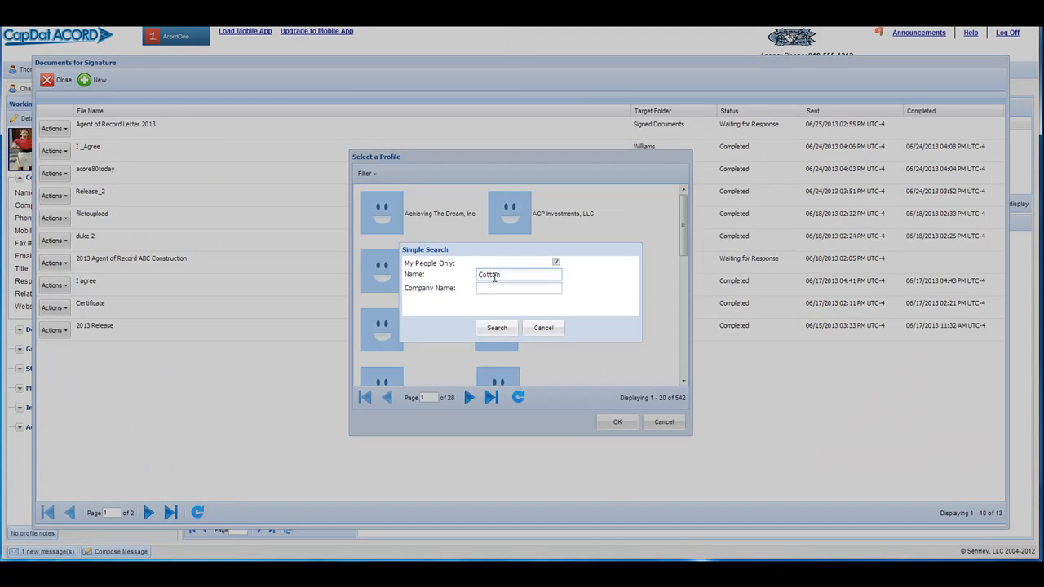
pyautogui.click(496, 327)
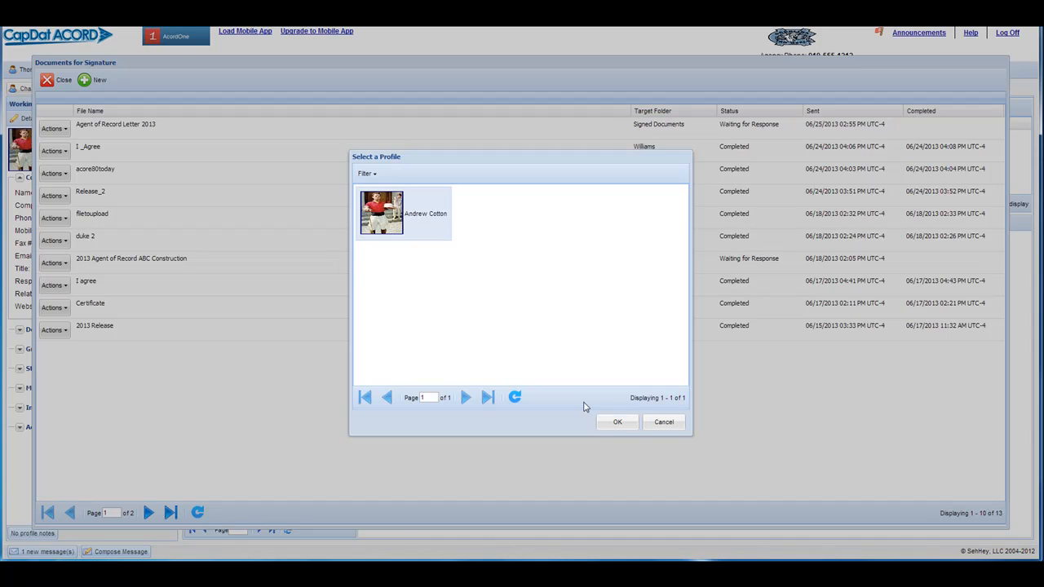
pyautogui.click(617, 421)
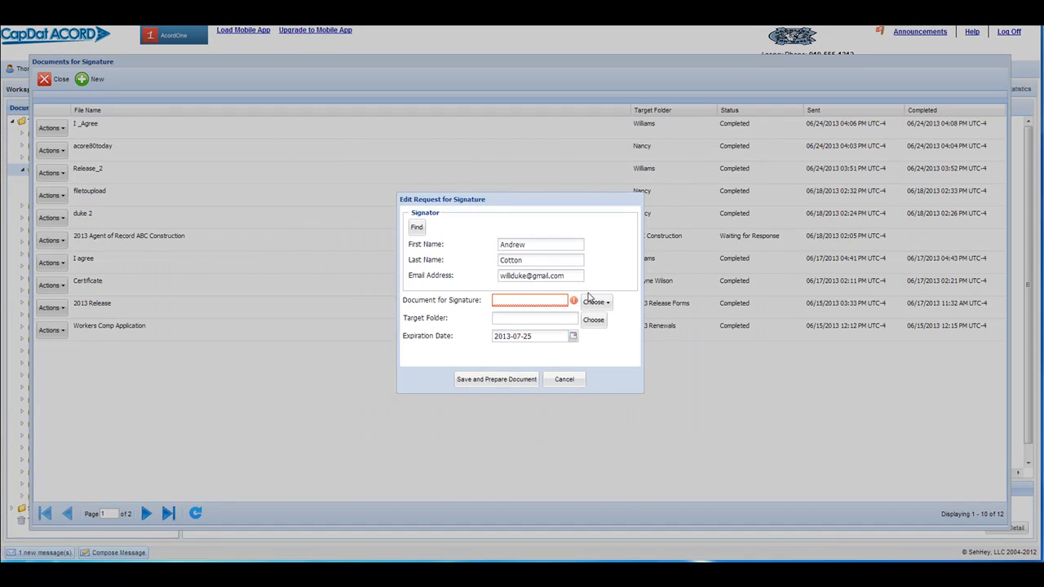
pyautogui.click(595, 302)
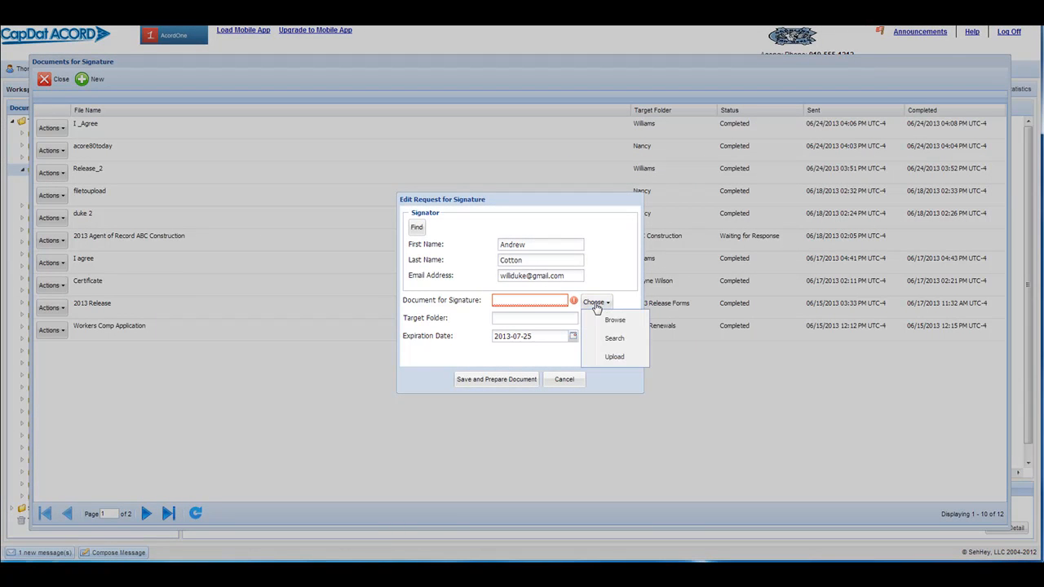
pyautogui.click(615, 319)
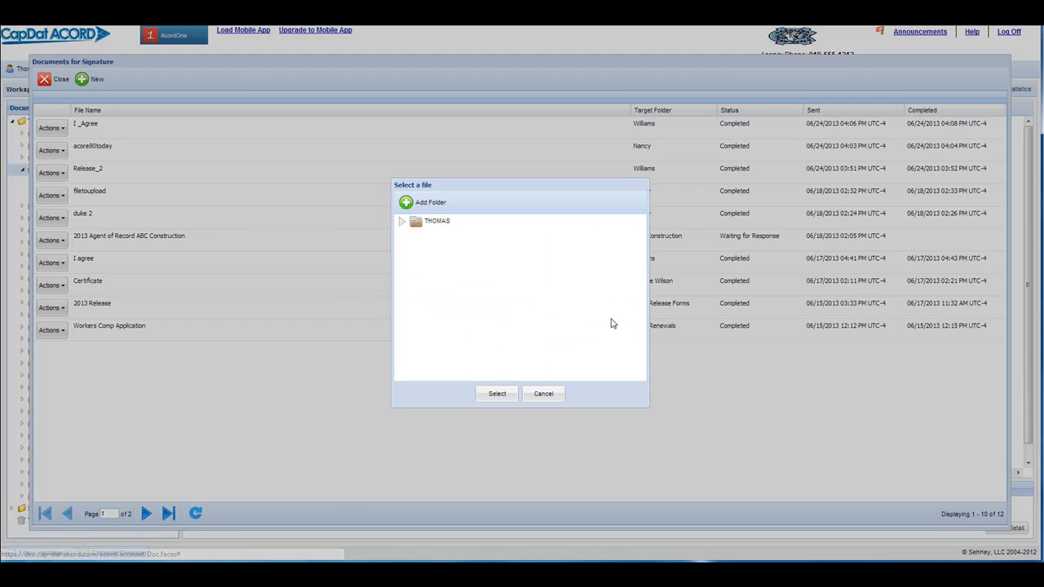
pyautogui.click(402, 221)
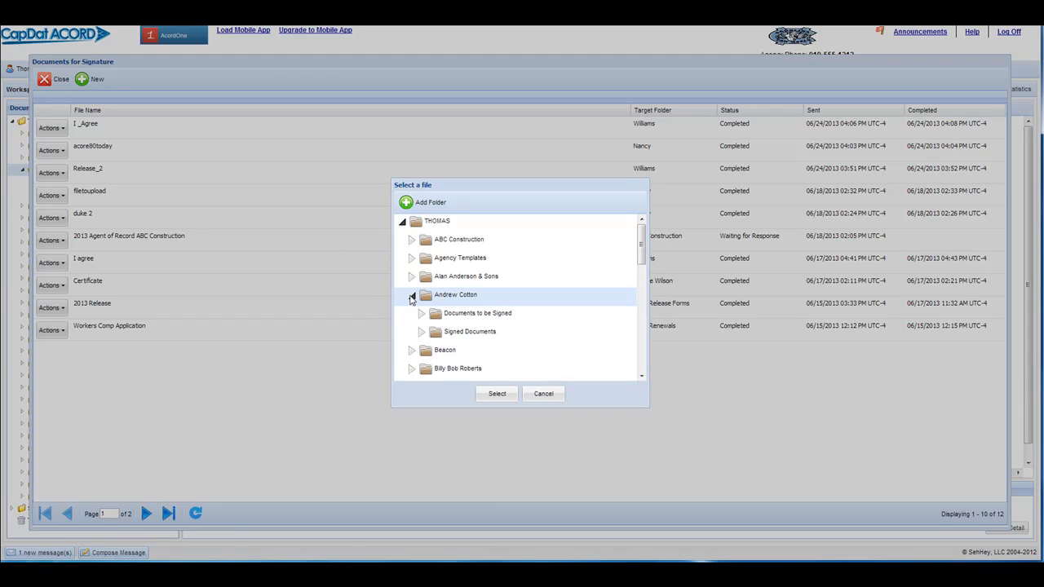
pyautogui.click(422, 313)
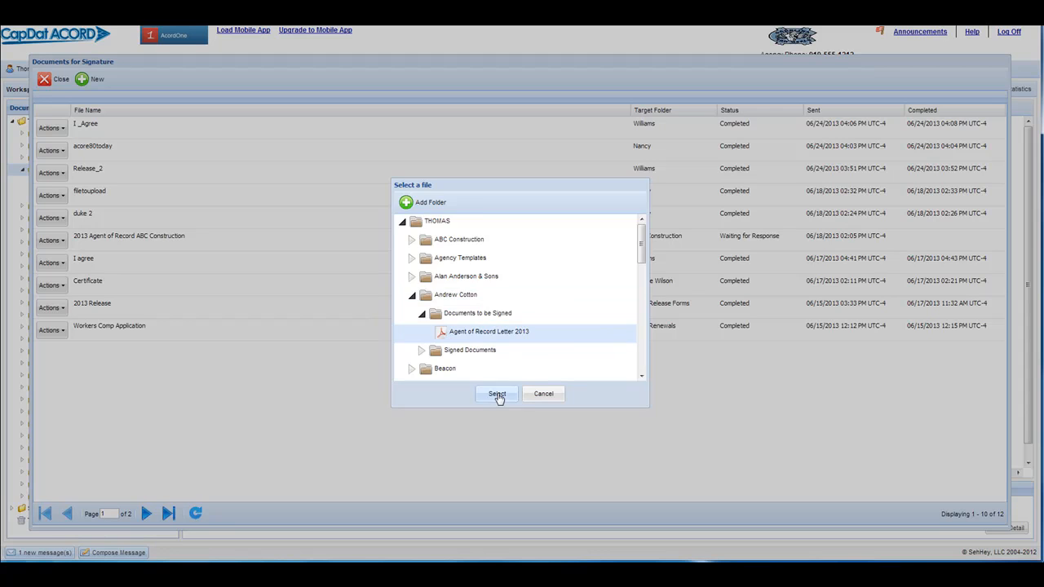
pyautogui.click(497, 394)
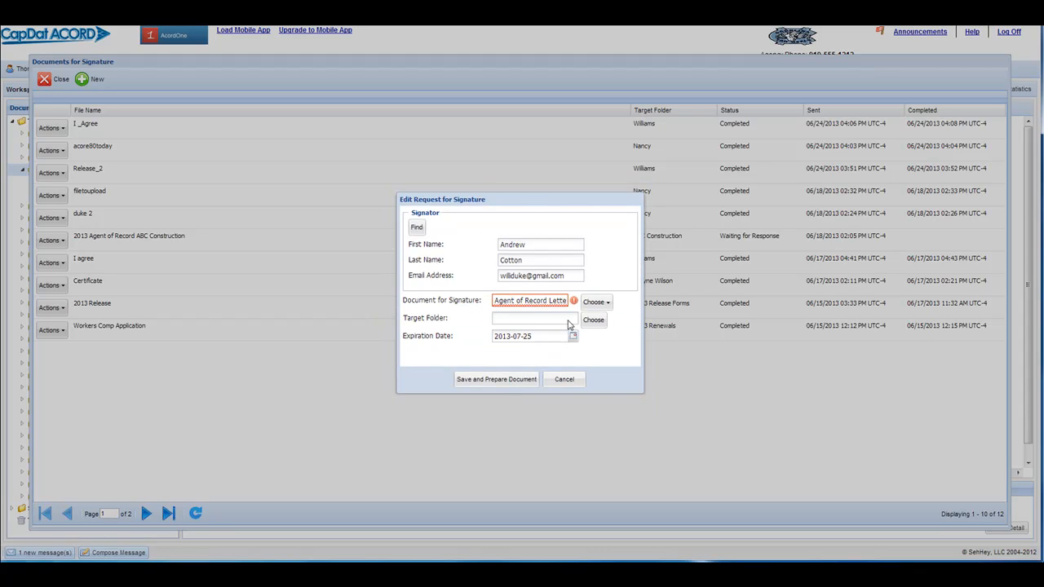
pyautogui.click(593, 319)
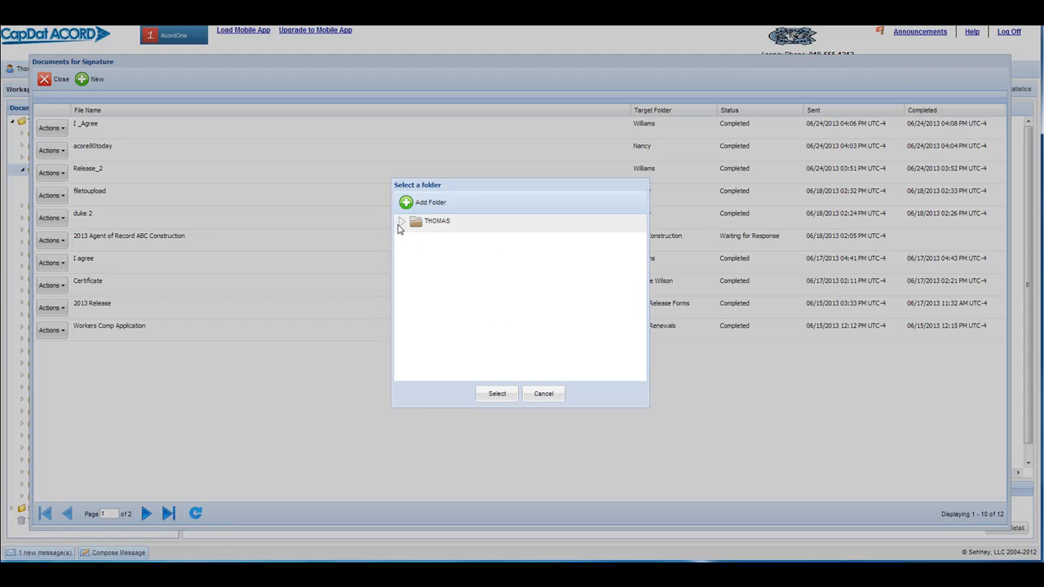
pyautogui.click(401, 221)
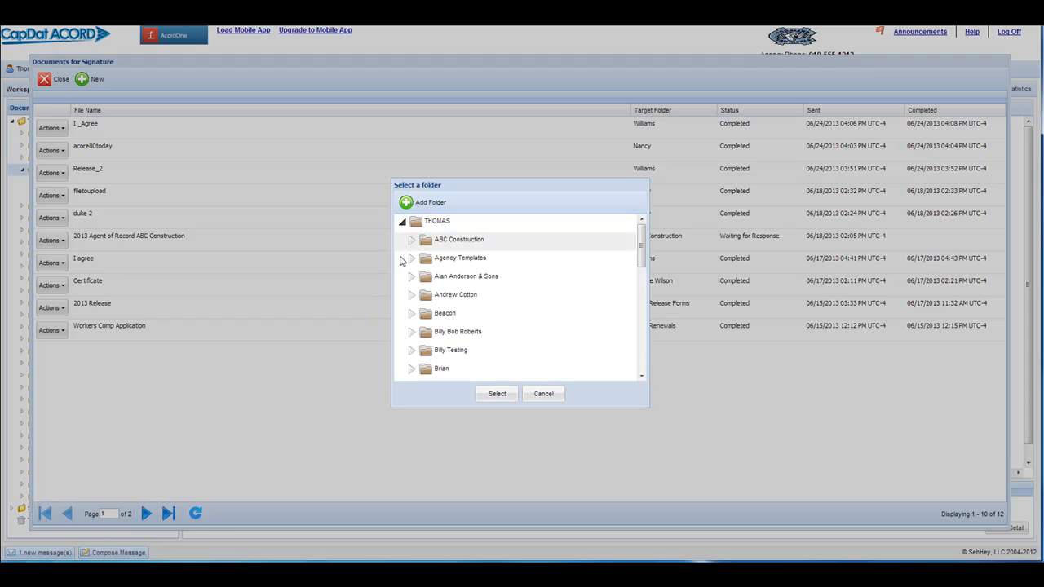
pyautogui.click(412, 294)
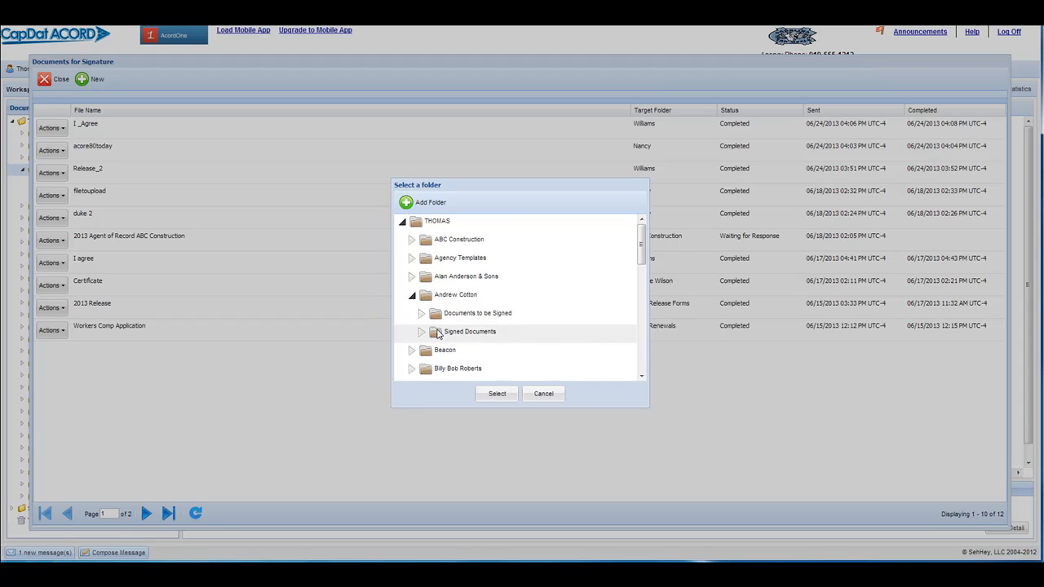
pyautogui.click(496, 393)
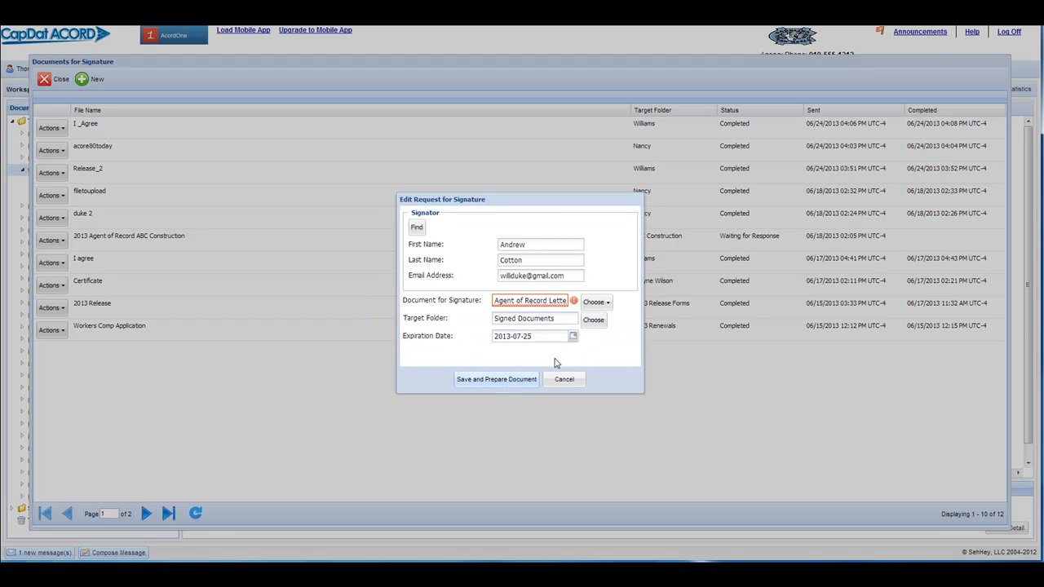
# Step: Set expiration to 2013-07-01, then save and prepare the letter
pyautogui.click(572, 336)
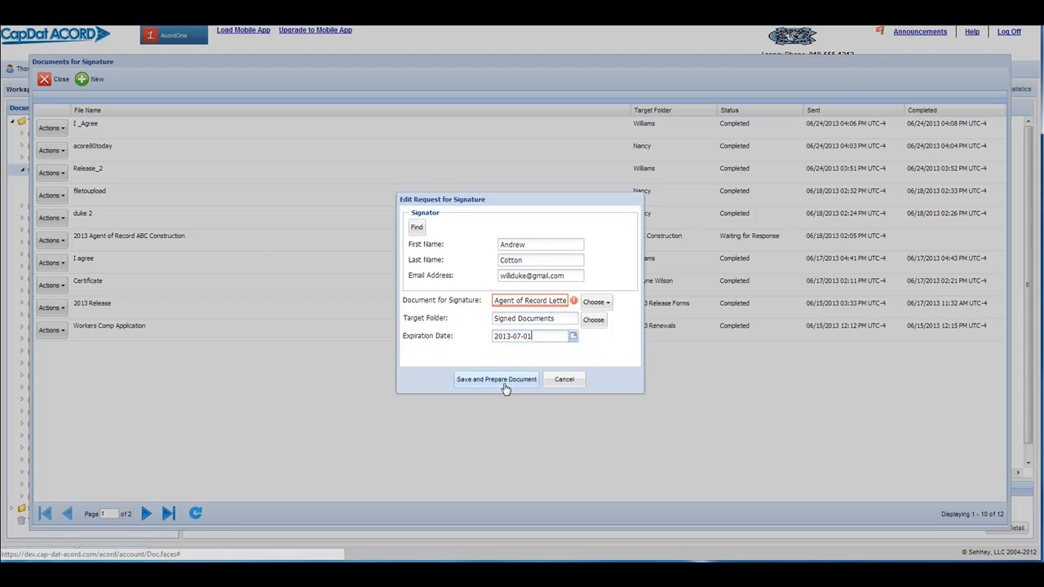
pyautogui.click(496, 379)
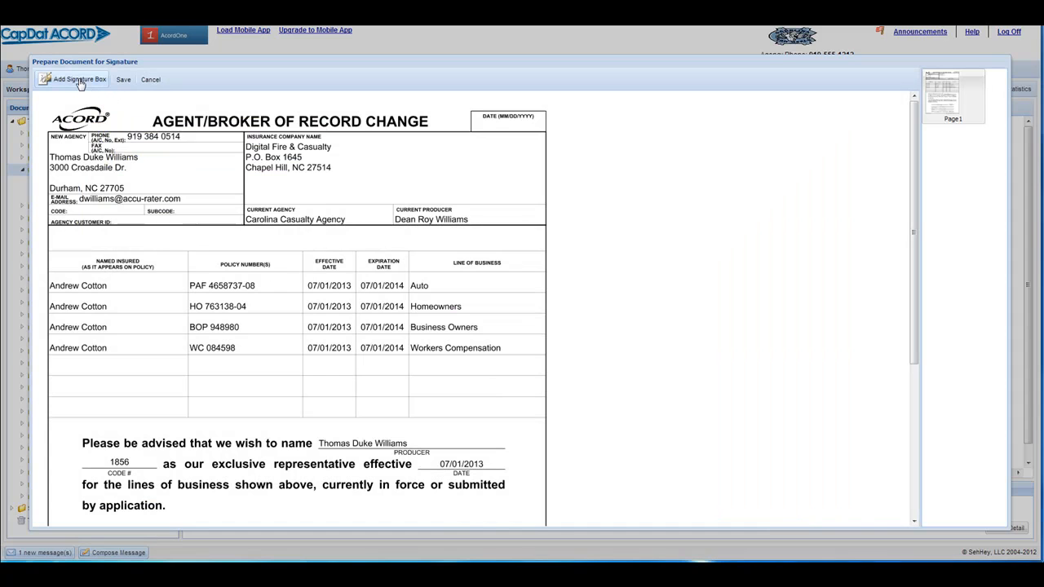
# Step: Add a signature box and drag it onto the Insured's Signature line
pyautogui.click(77, 79)
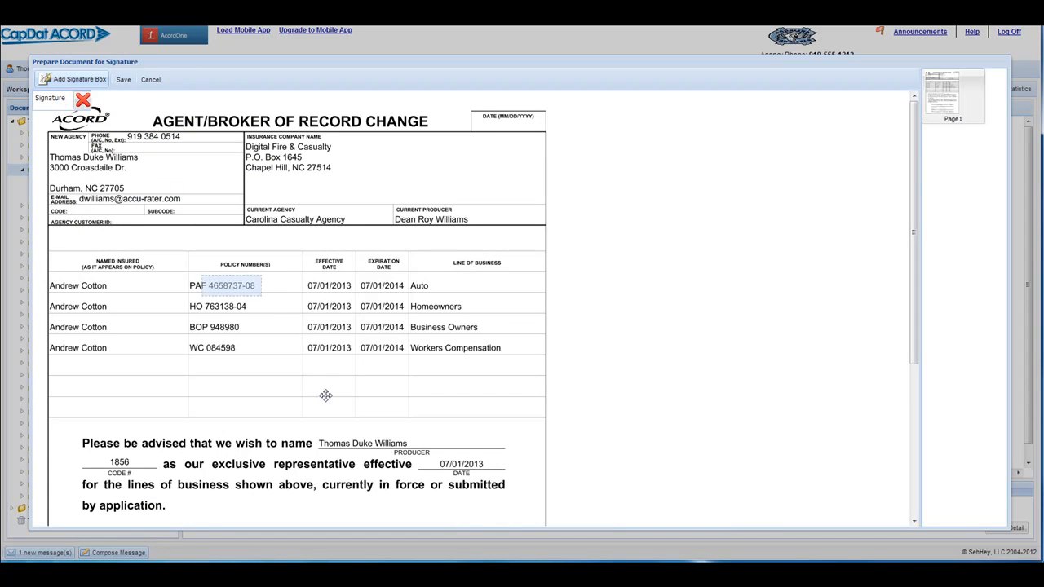
pyautogui.moveTo(61, 98); pyautogui.dragTo(326, 409)
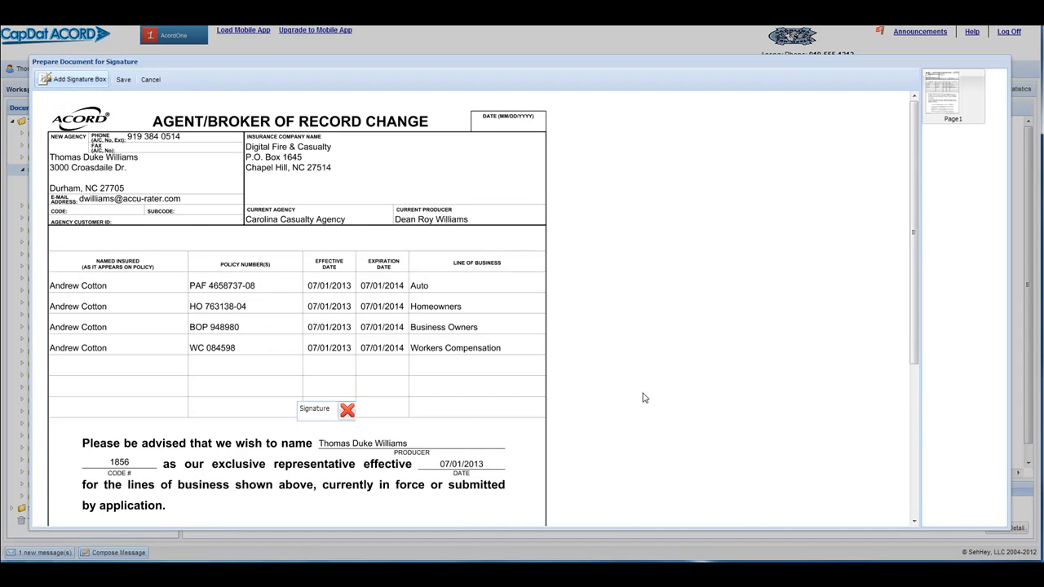
pyautogui.scroll(-3)
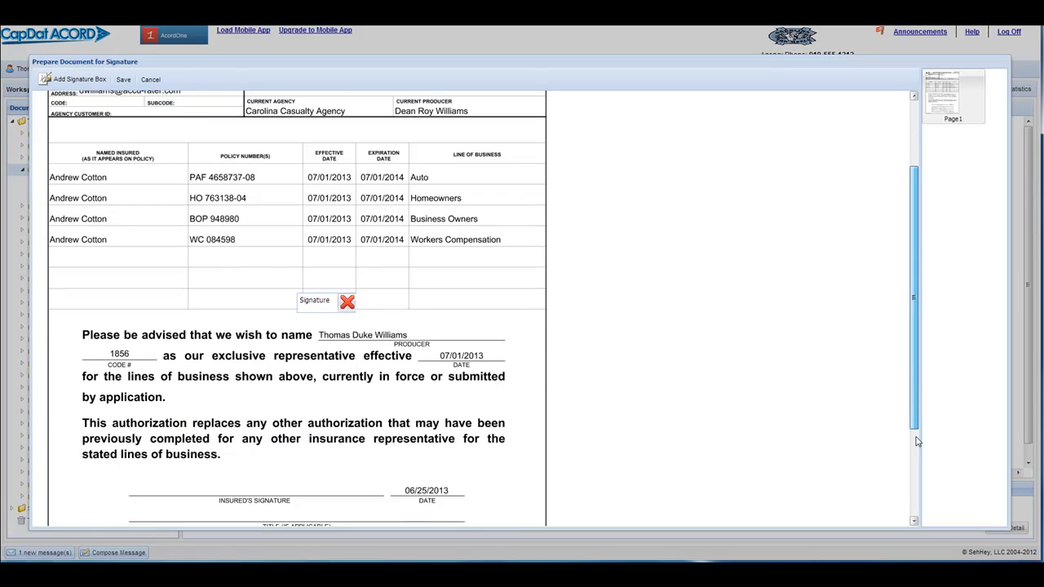
pyautogui.scroll(-3)
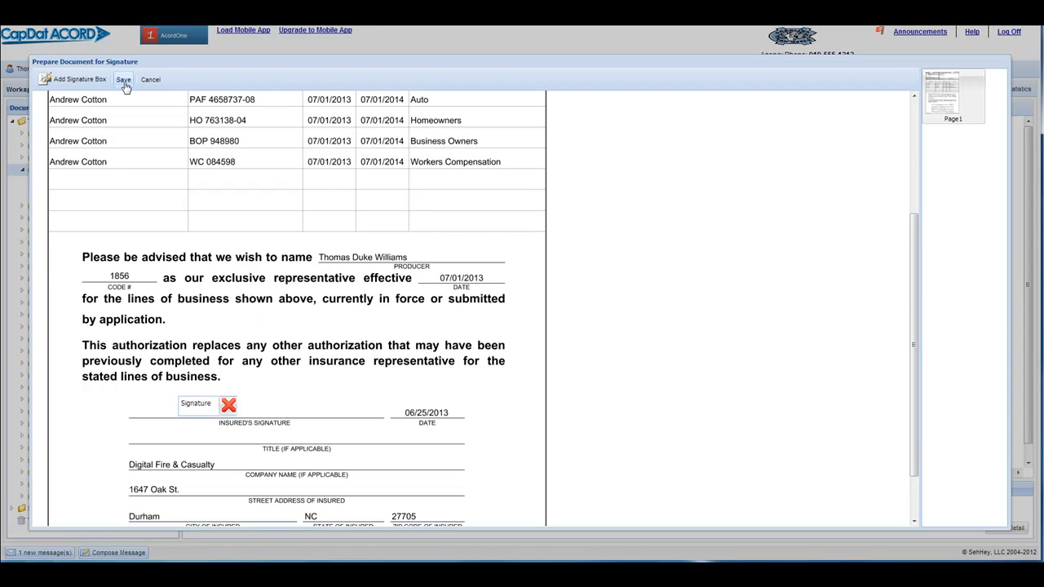
# Step: Save the prepared letter and confirm sending the signature request now
pyautogui.click(122, 79)
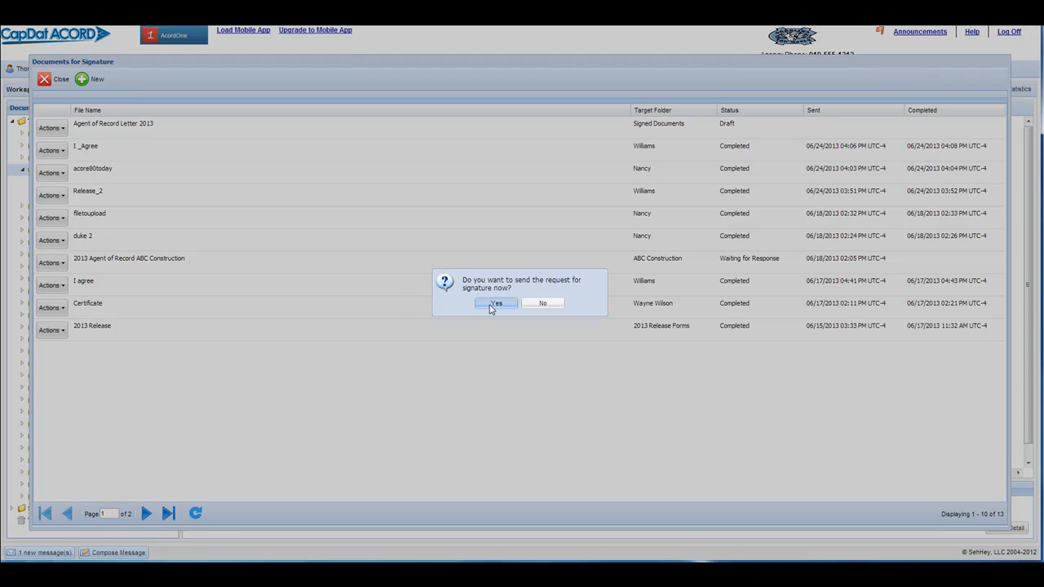
pyautogui.click(496, 303)
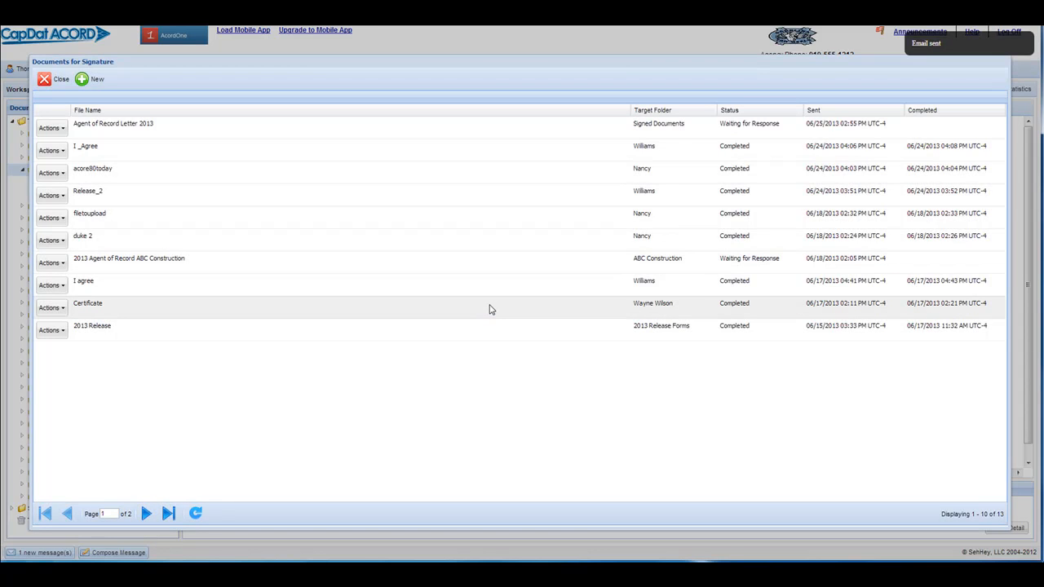